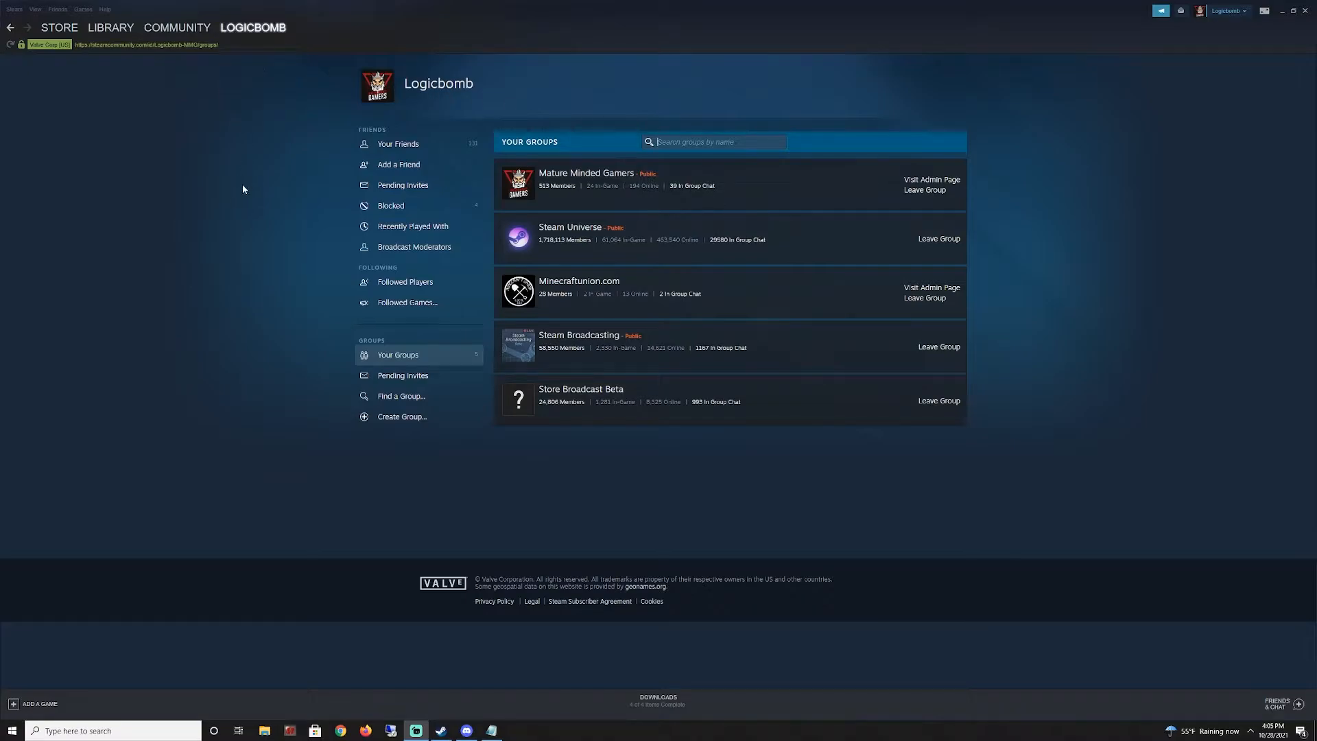
- Open the Mature Minded Gamers group page from the Your Groups list
left_click(252, 27)
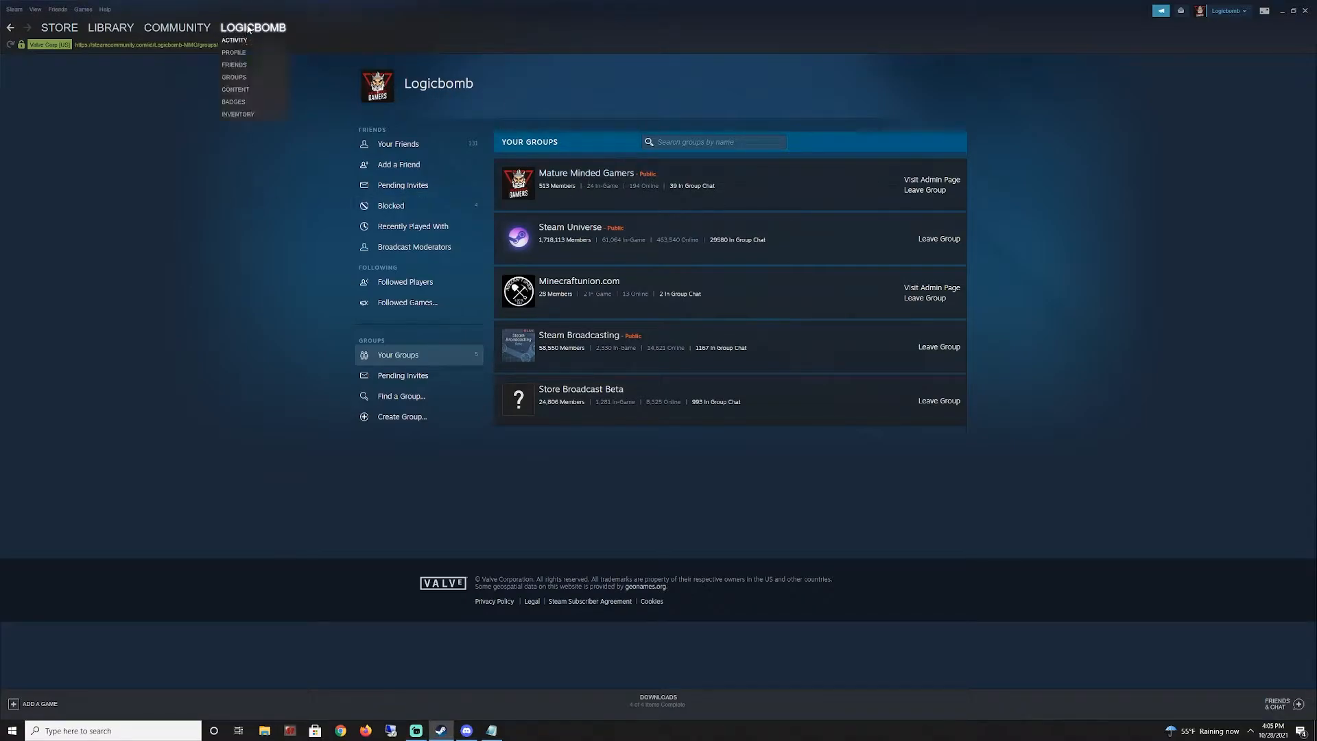
mouse_move(233, 77)
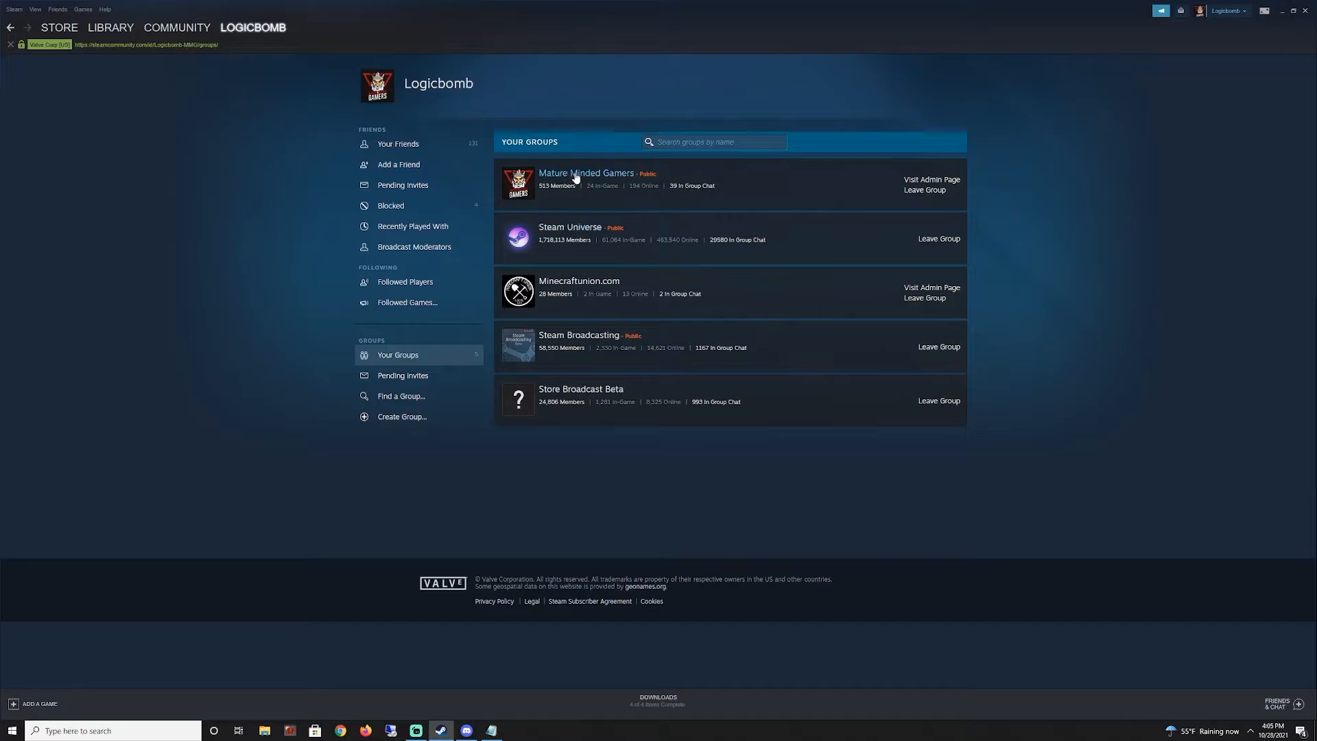
mouse_move(848, 183)
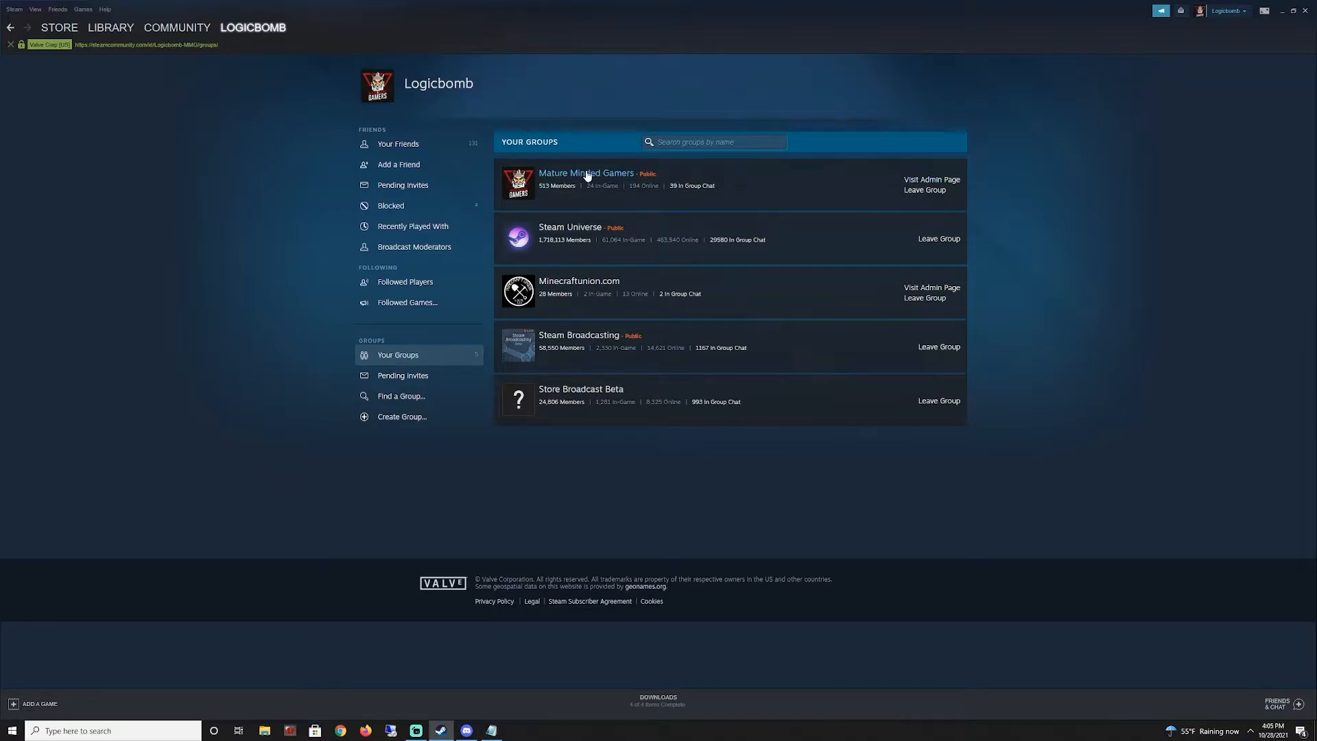
left_click(584, 173)
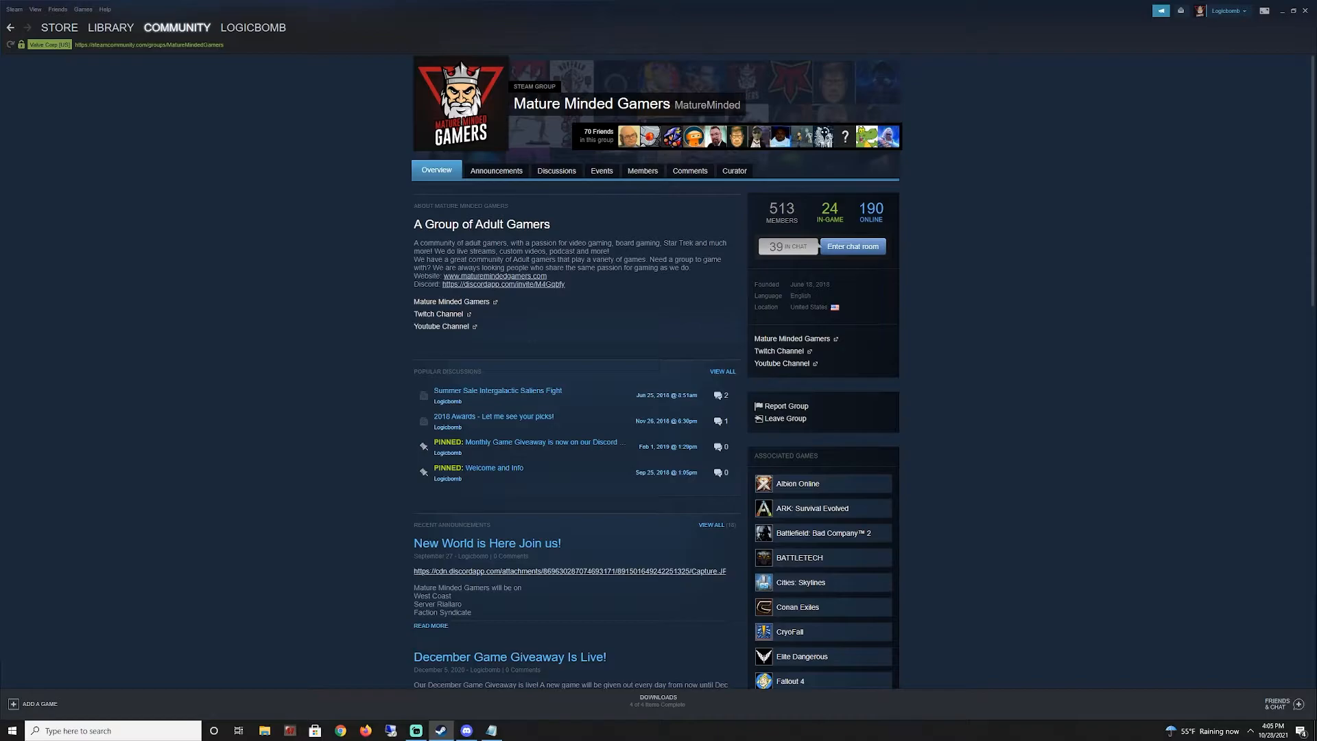
mouse_move(734, 190)
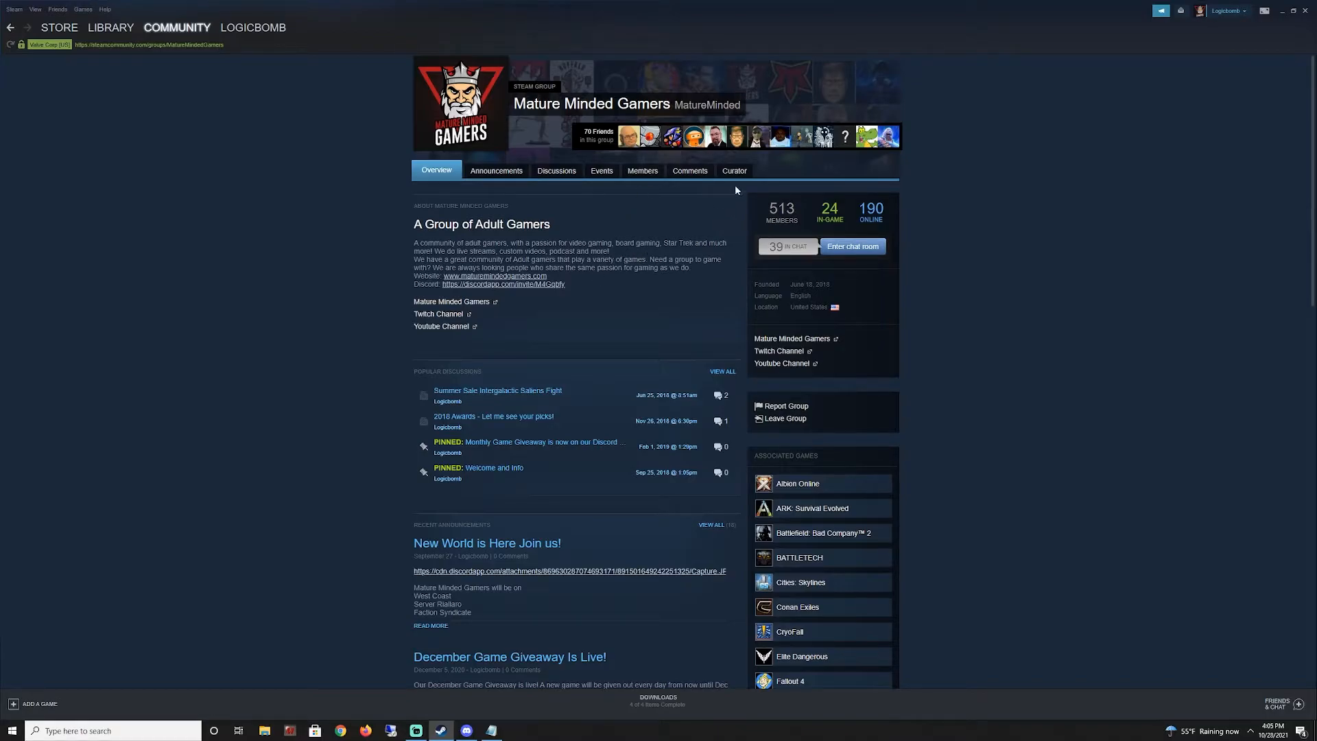
mouse_move(721, 200)
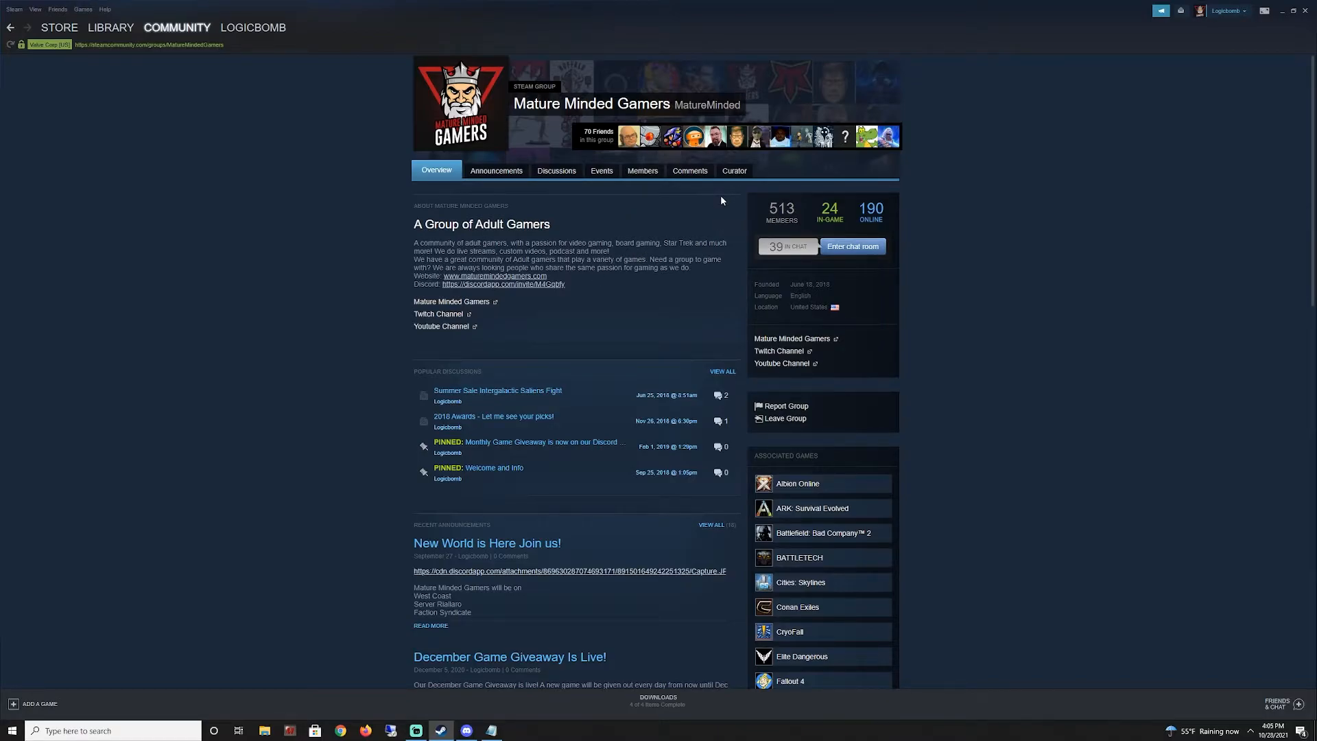
mouse_move(633, 297)
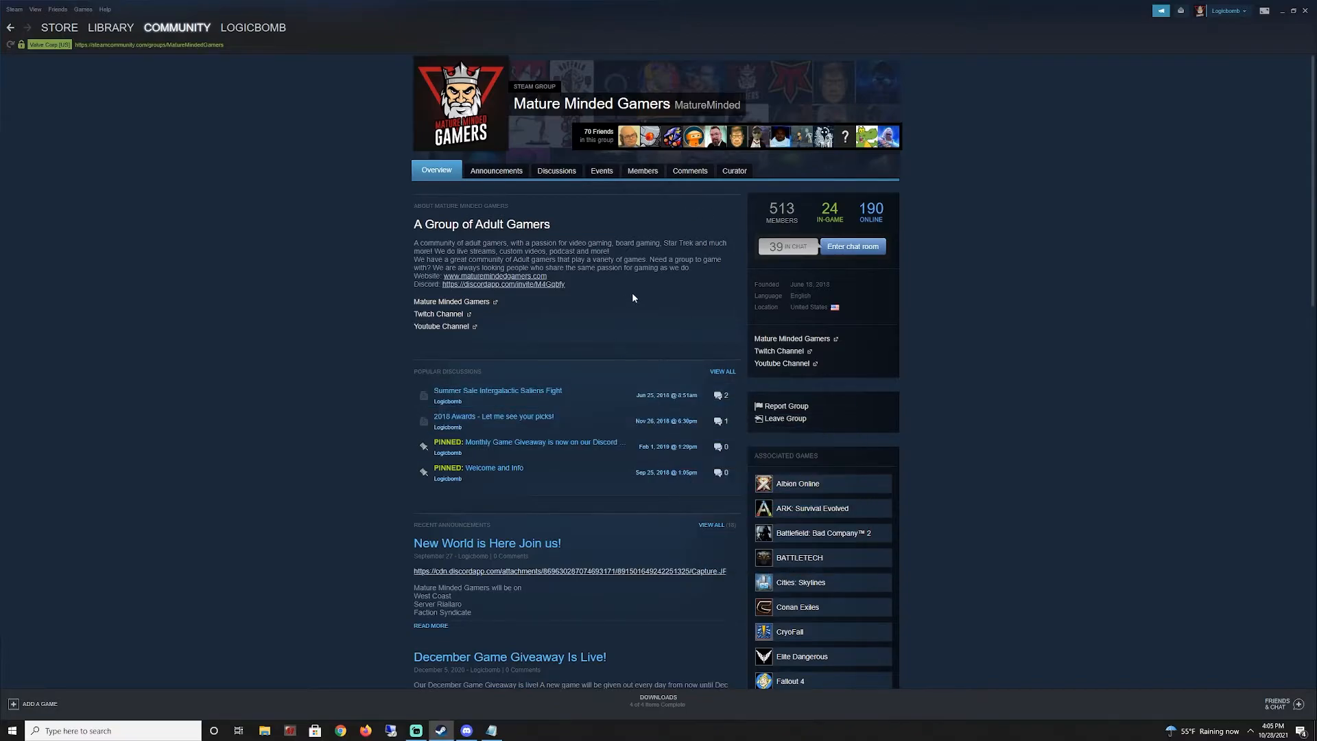
mouse_move(643, 304)
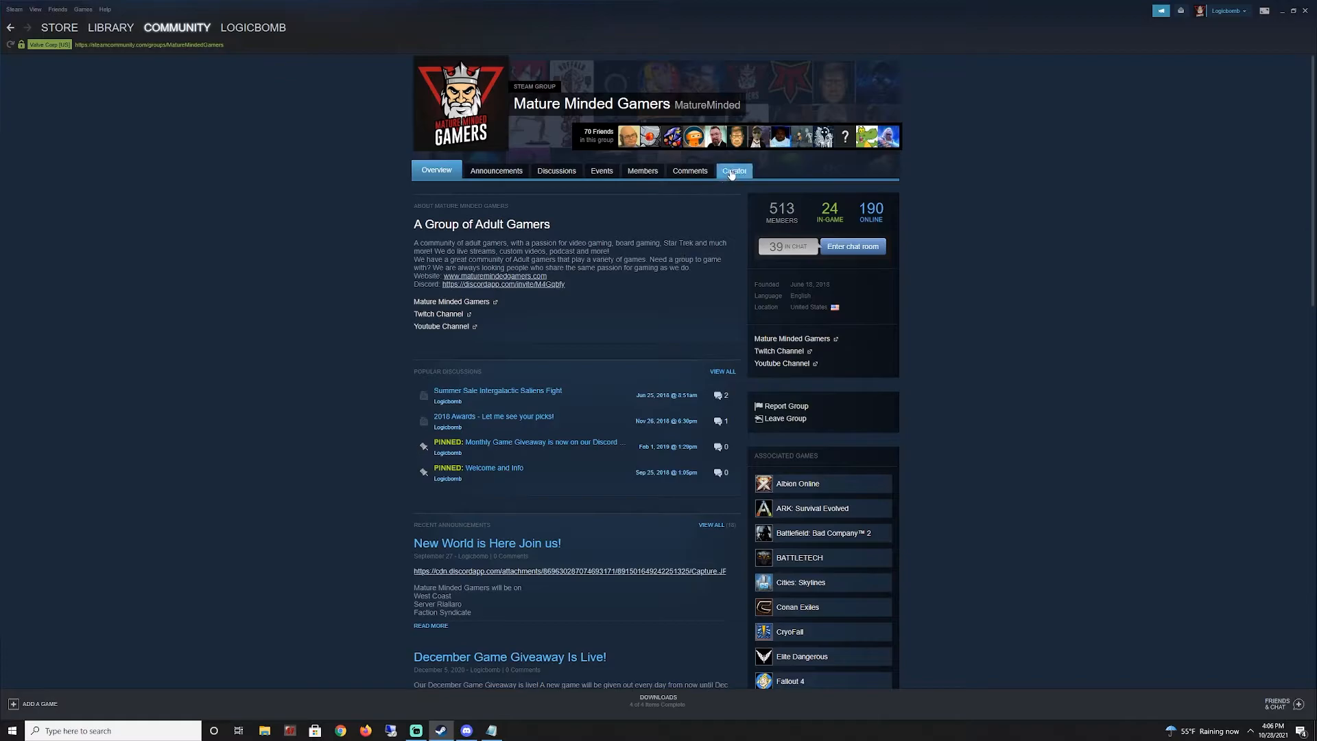
- Show the group's Curator tab with 6,973 followers and 925 reviews
left_click(732, 171)
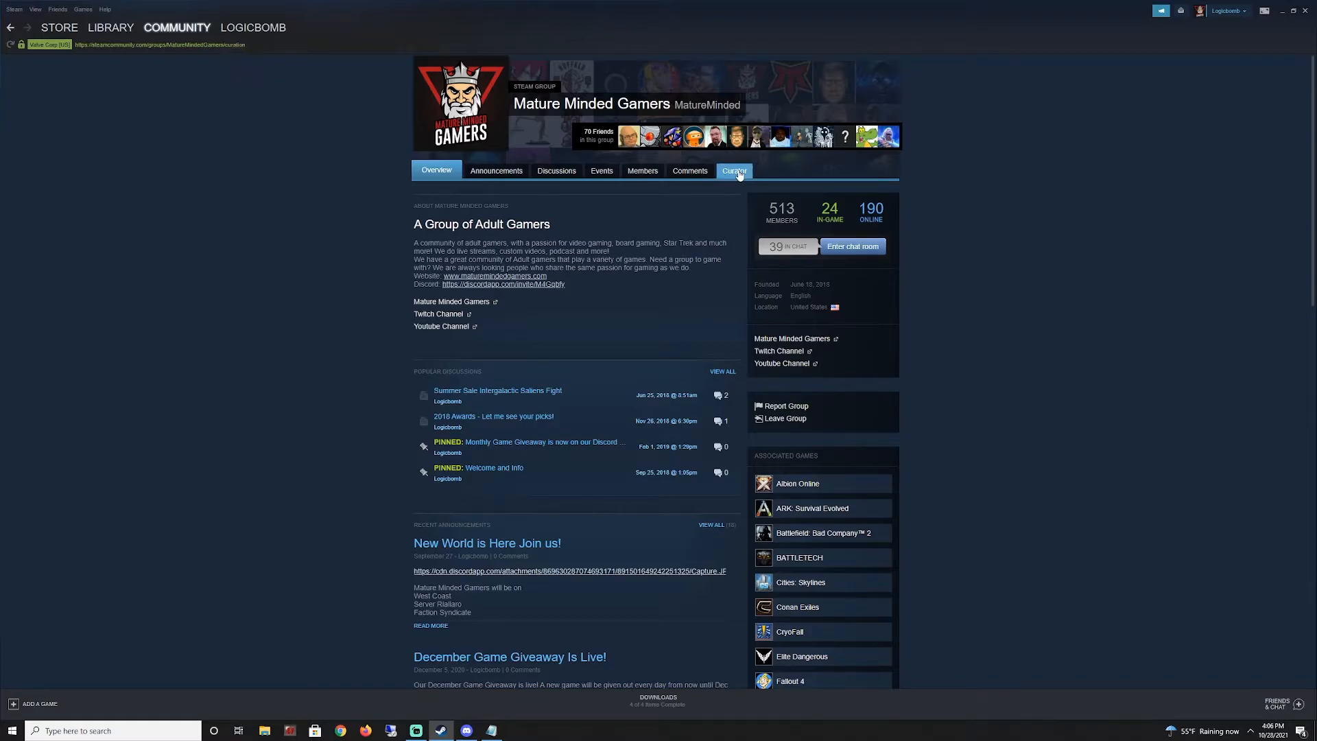
left_click(733, 171)
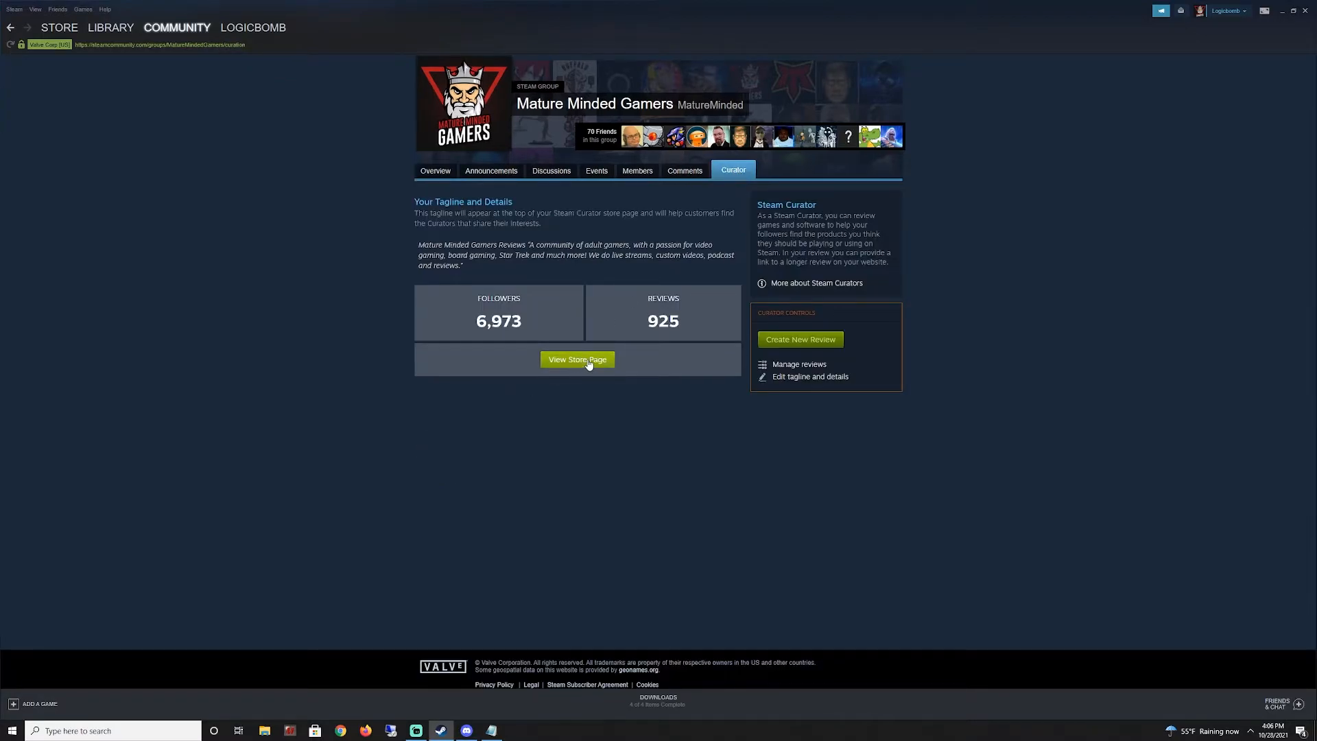
- Go to the curator's store page and open ADMIN to see 20 pending games
left_click(577, 359)
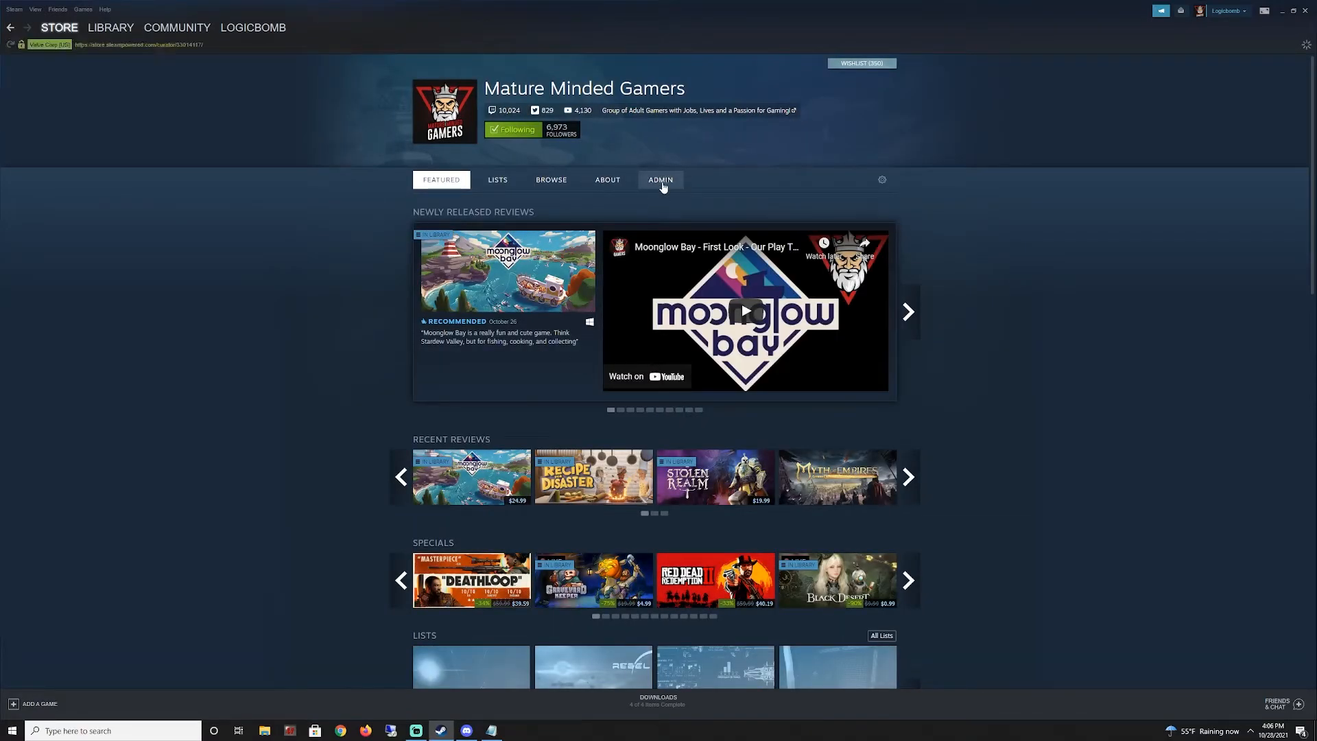
left_click(660, 179)
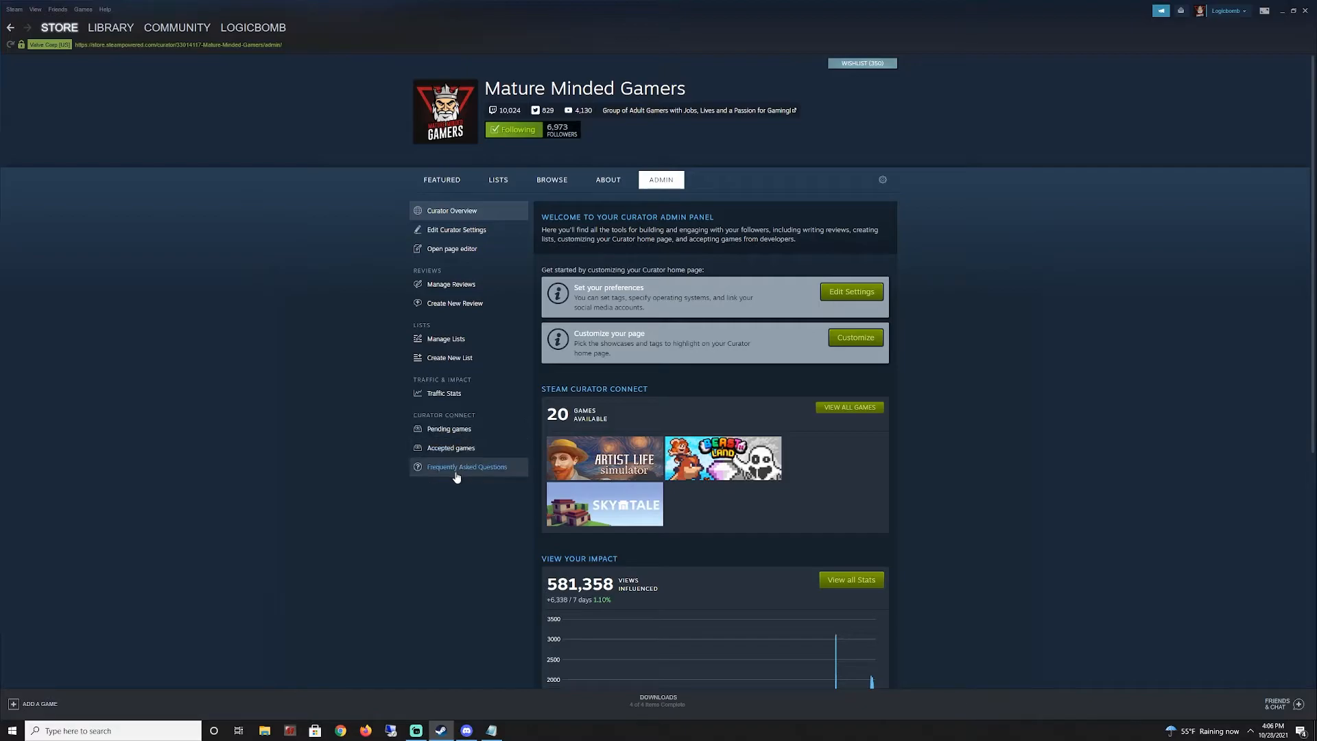
mouse_move(539, 408)
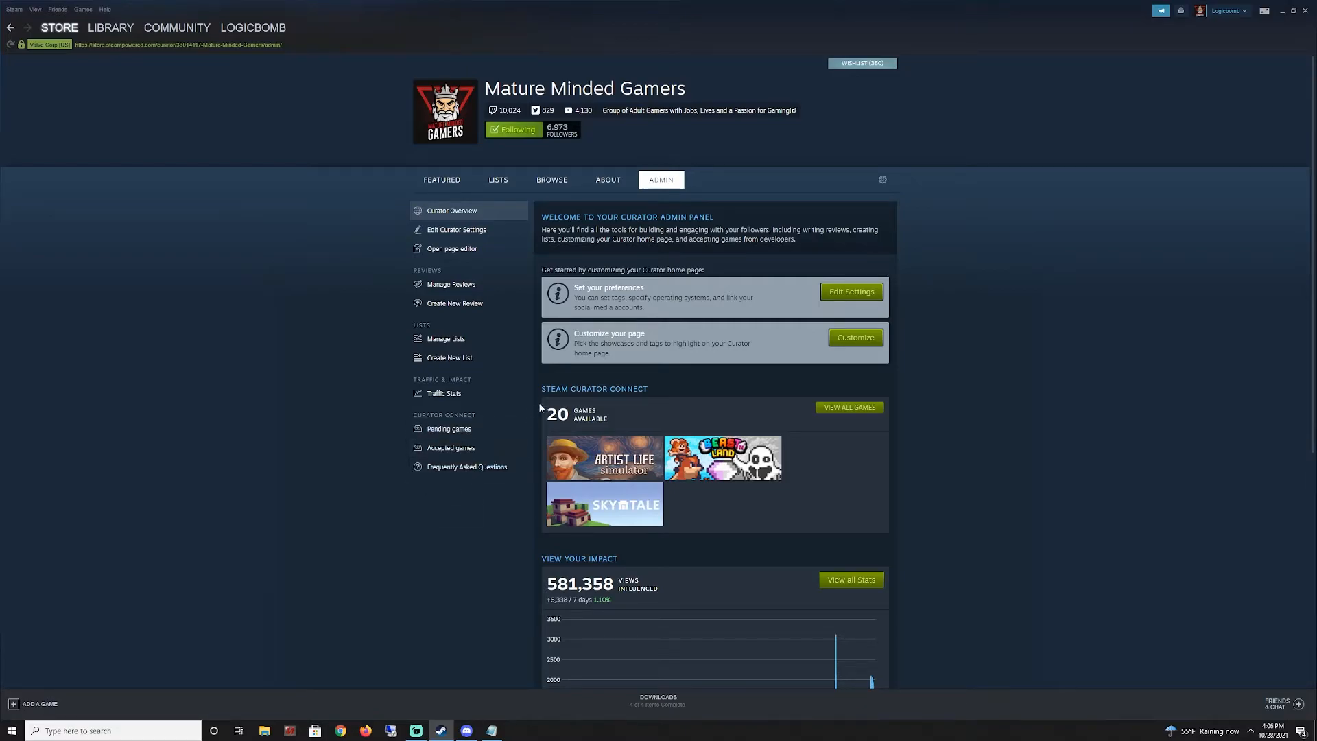
mouse_move(681, 460)
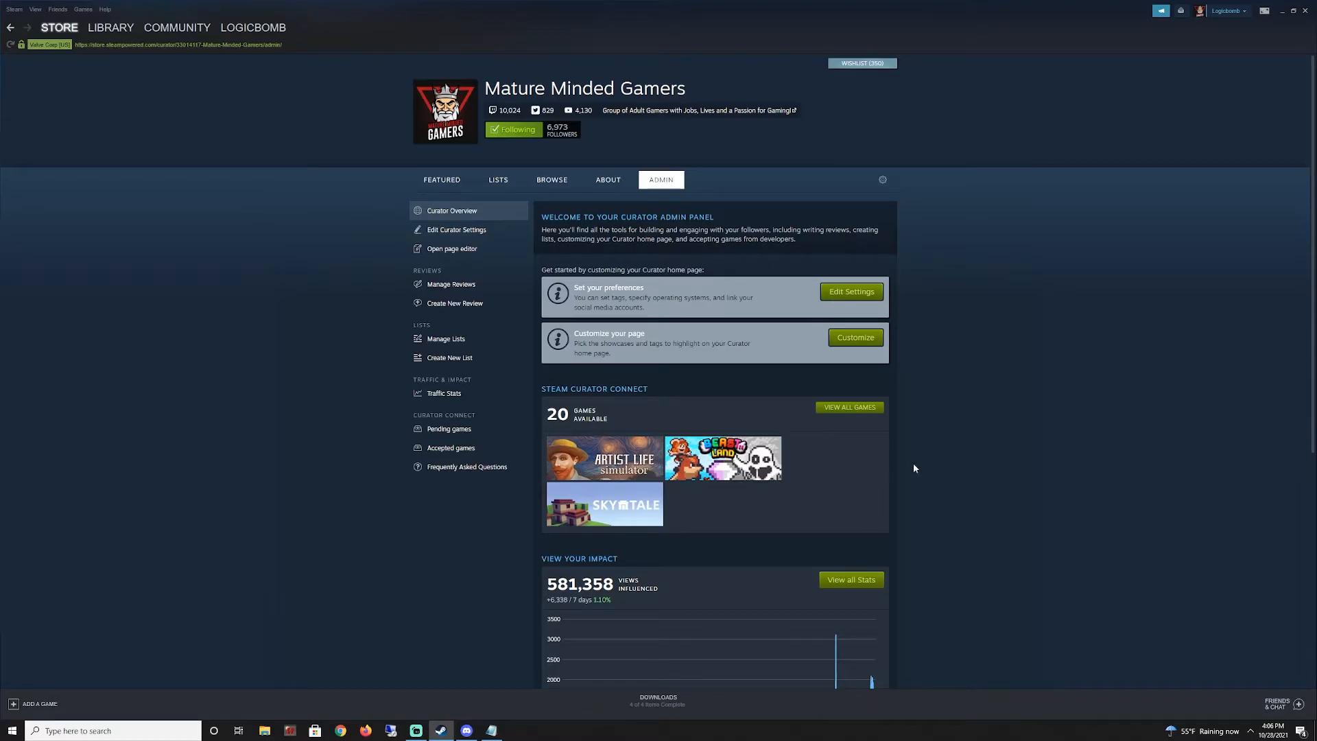
scroll("down", 3)
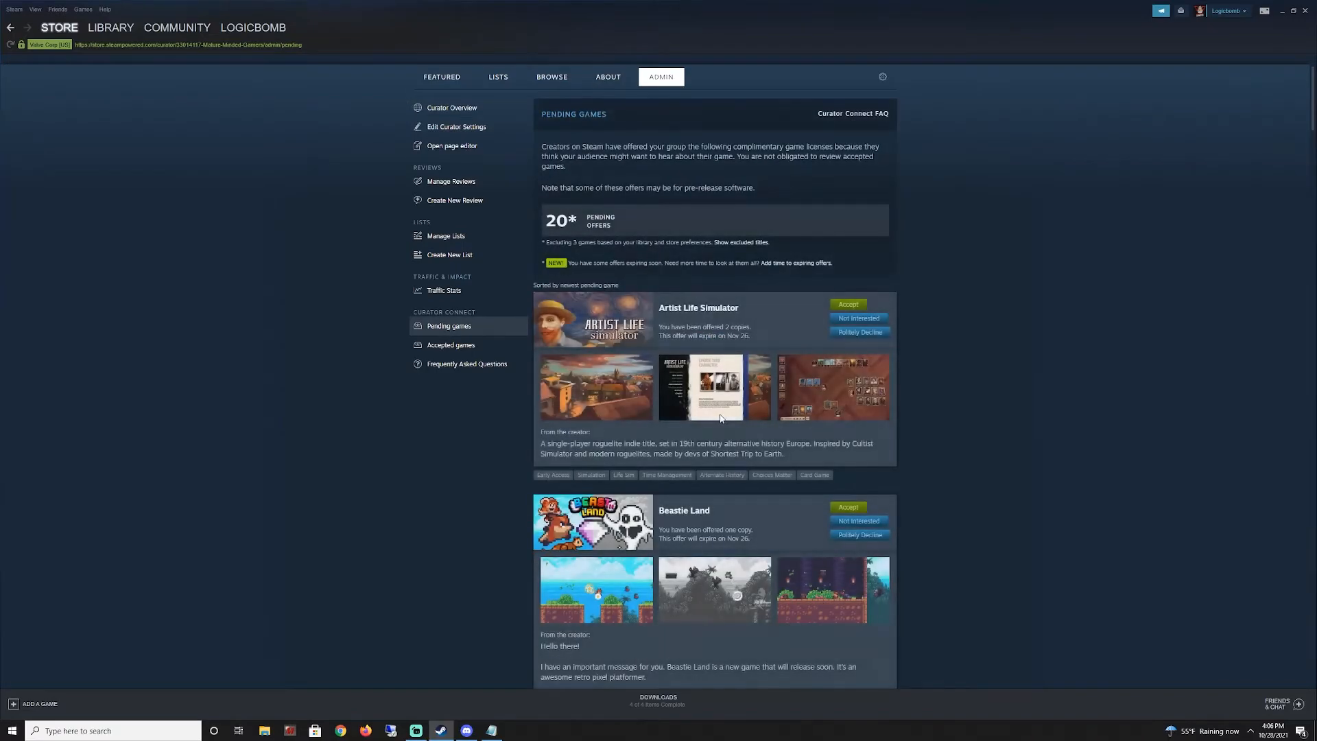
mouse_move(849, 308)
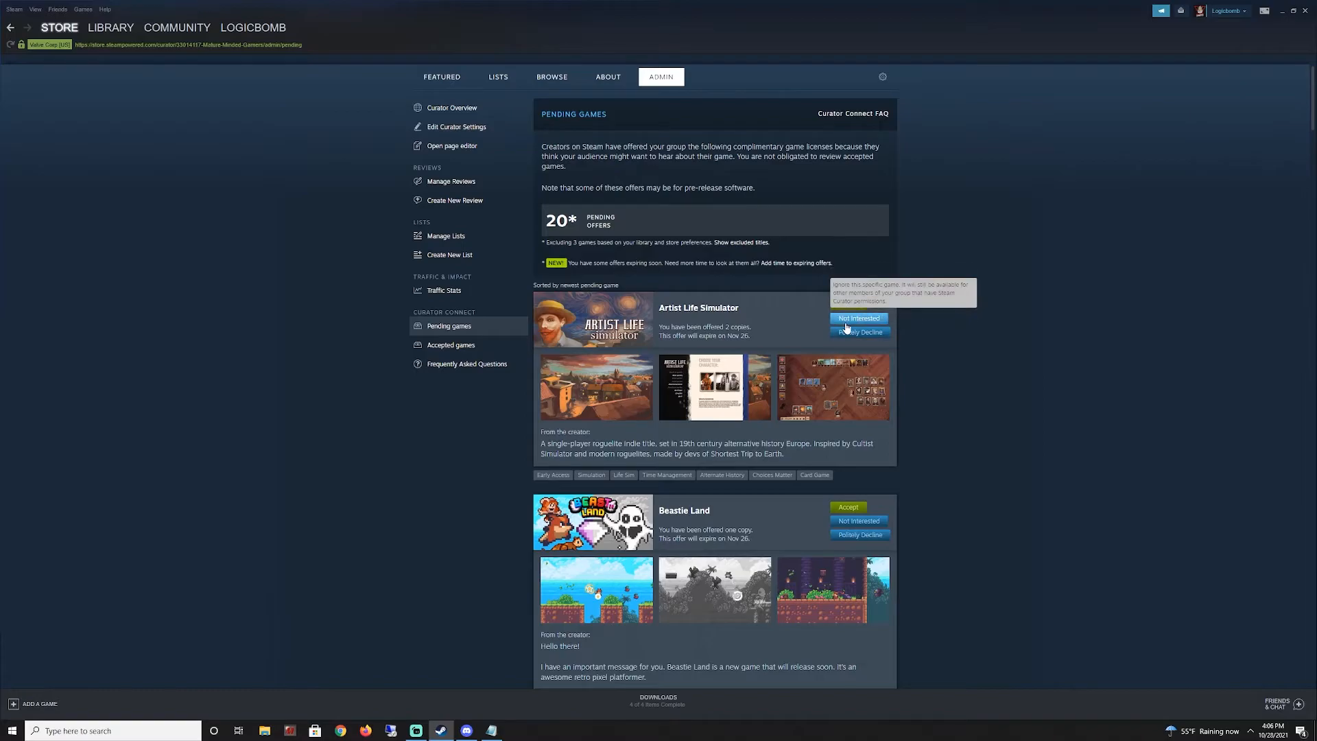
mouse_move(858, 331)
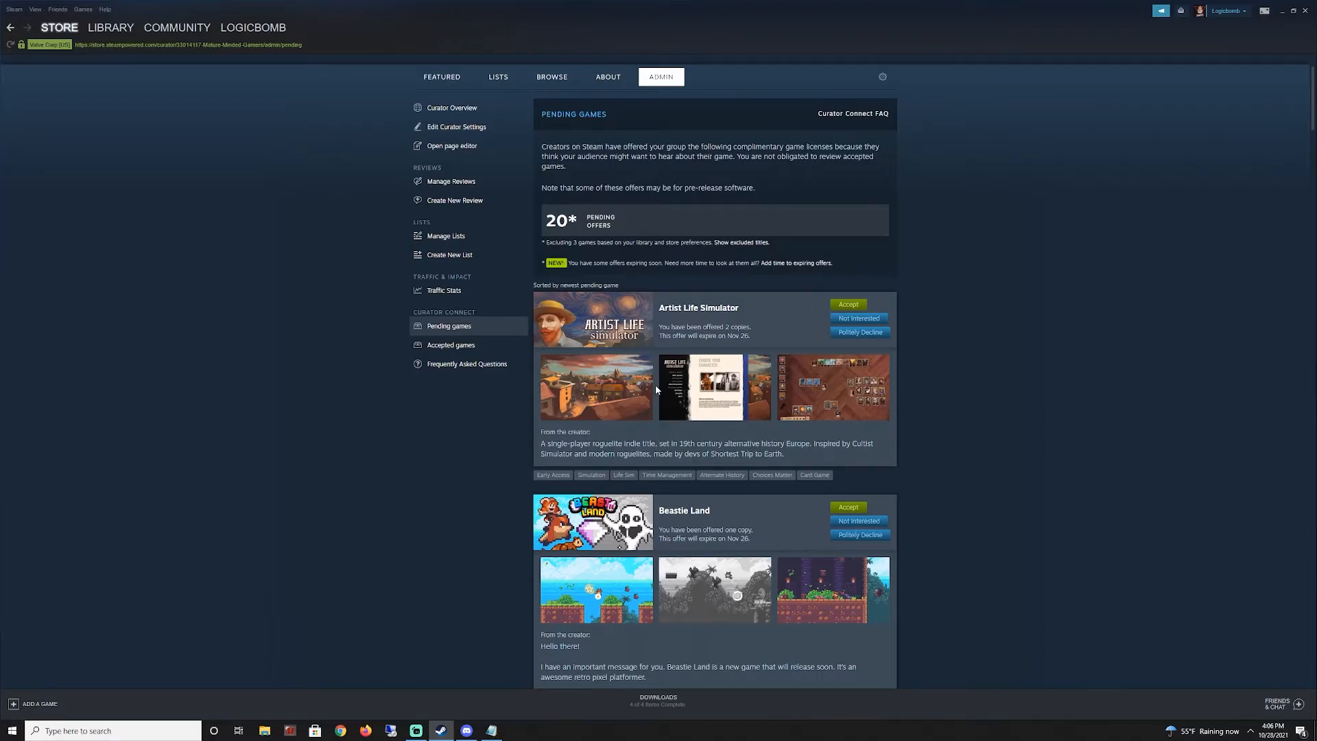
mouse_move(798, 317)
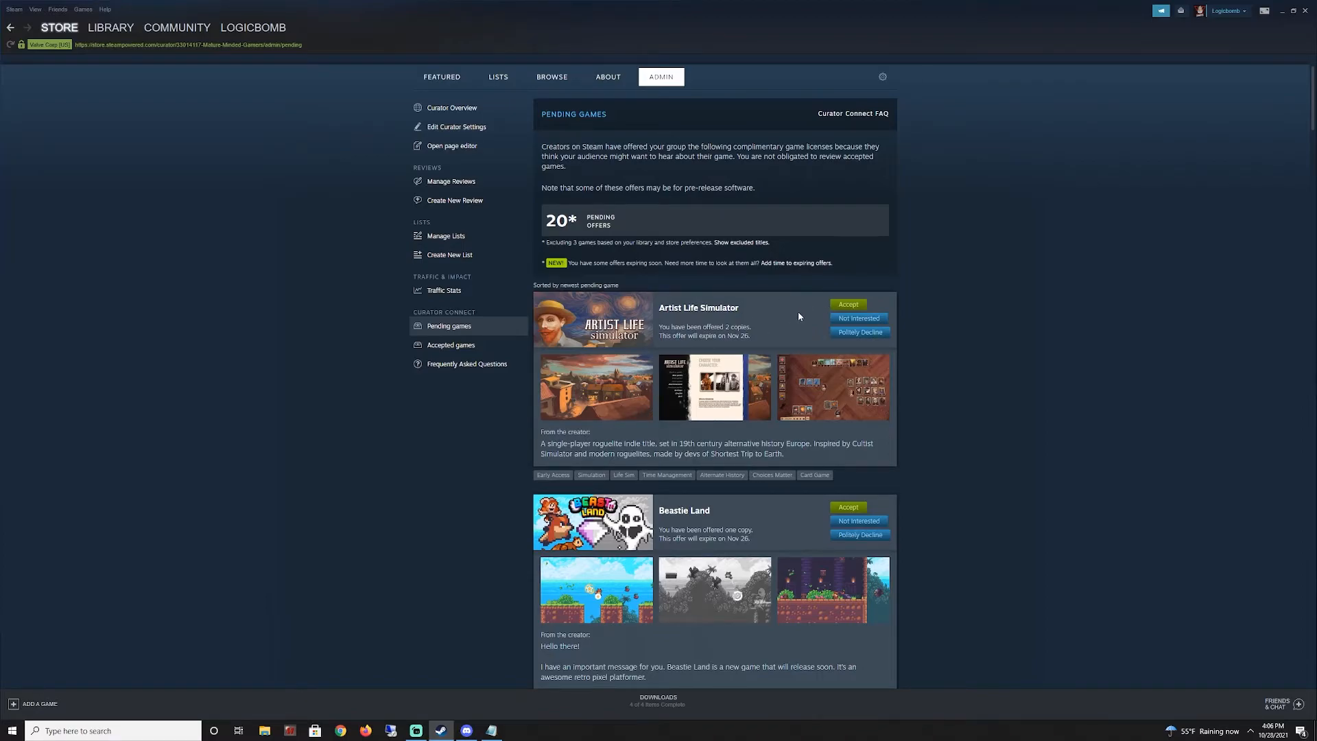
mouse_move(763, 334)
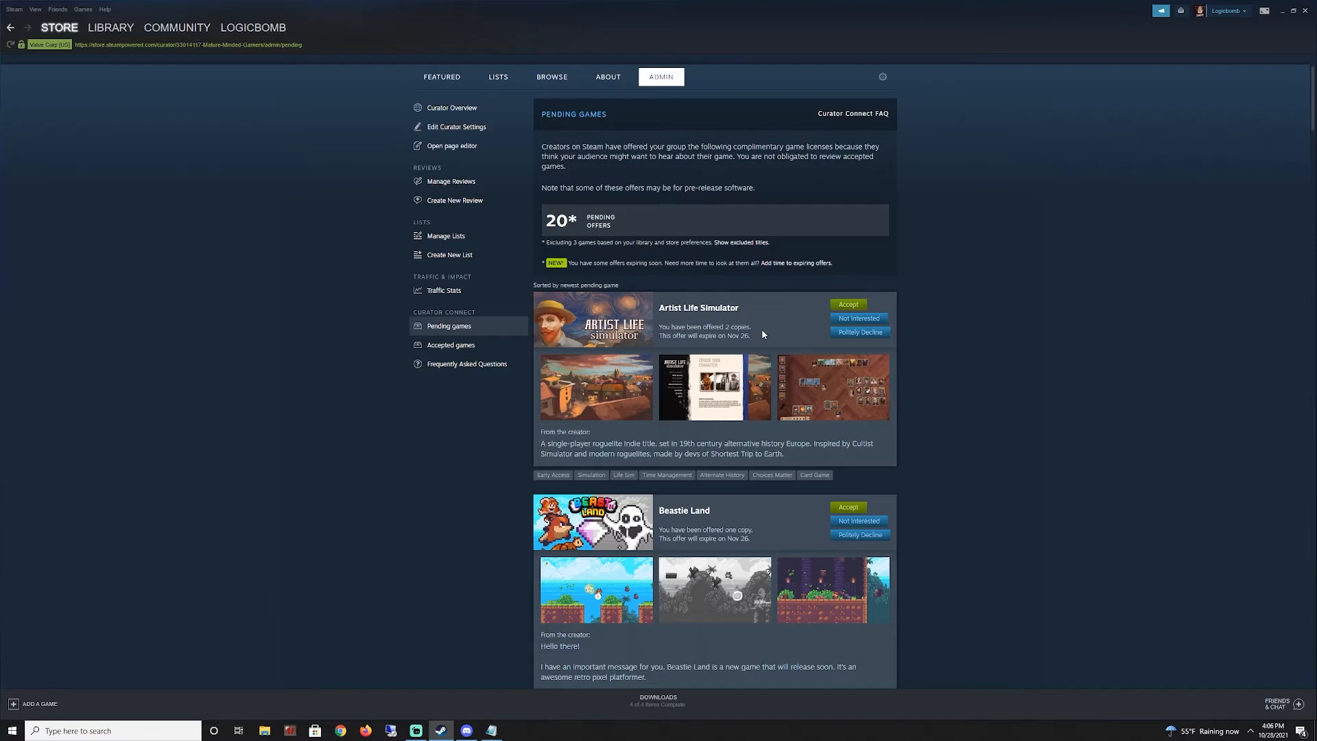
mouse_move(780, 351)
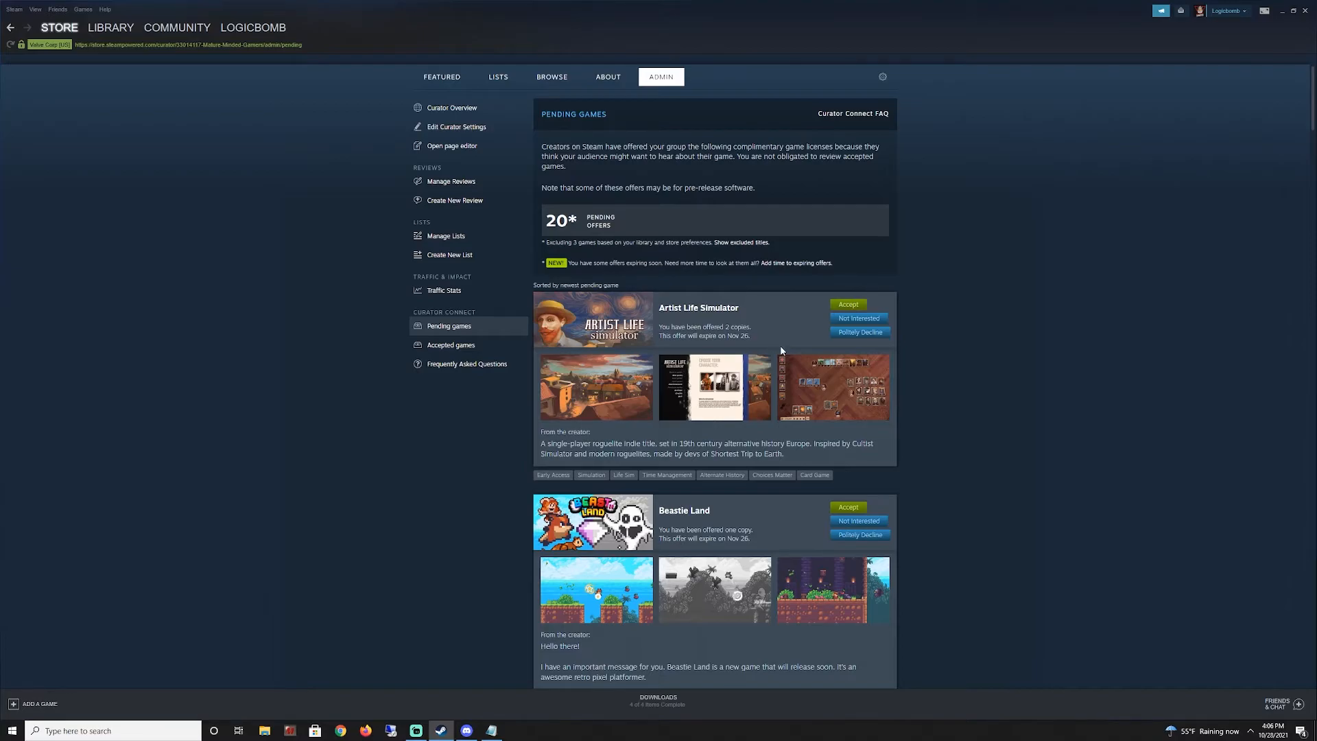
mouse_move(822, 368)
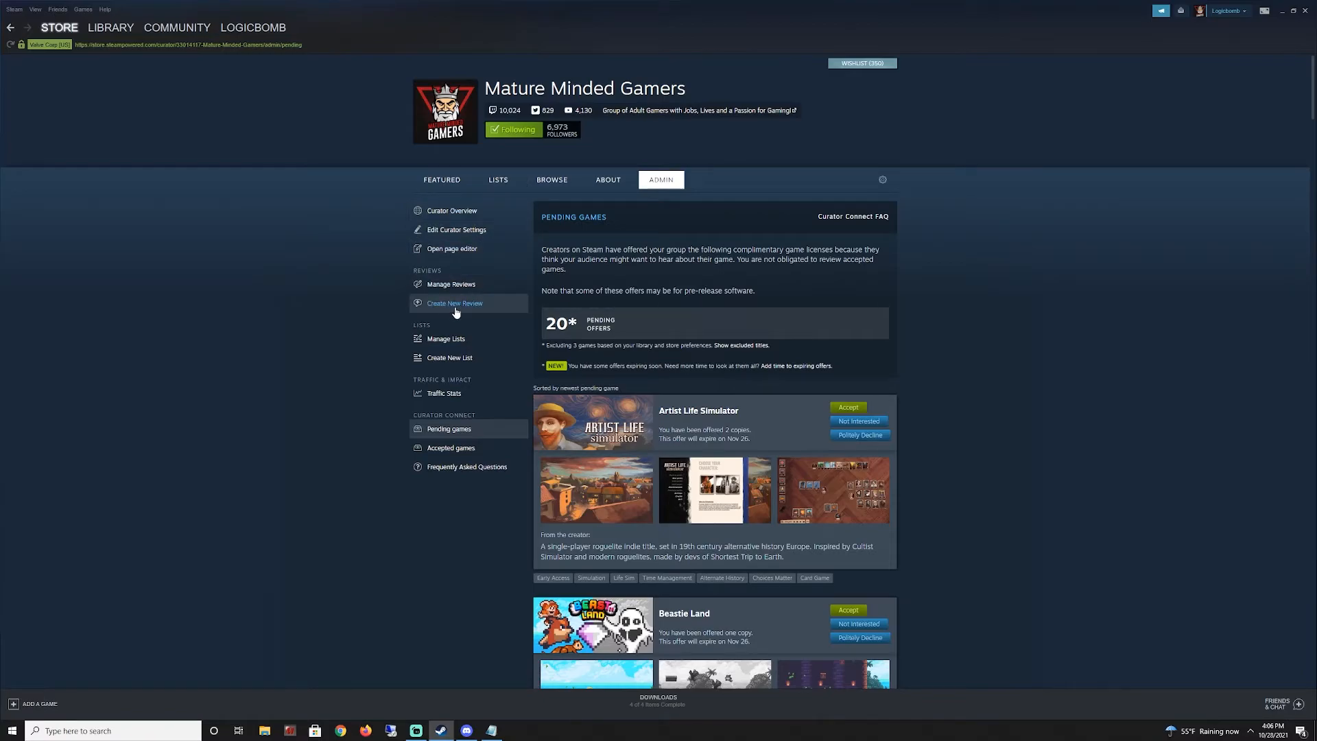
- View the Create a Review form, then go back to Curator Overview
left_click(453, 303)
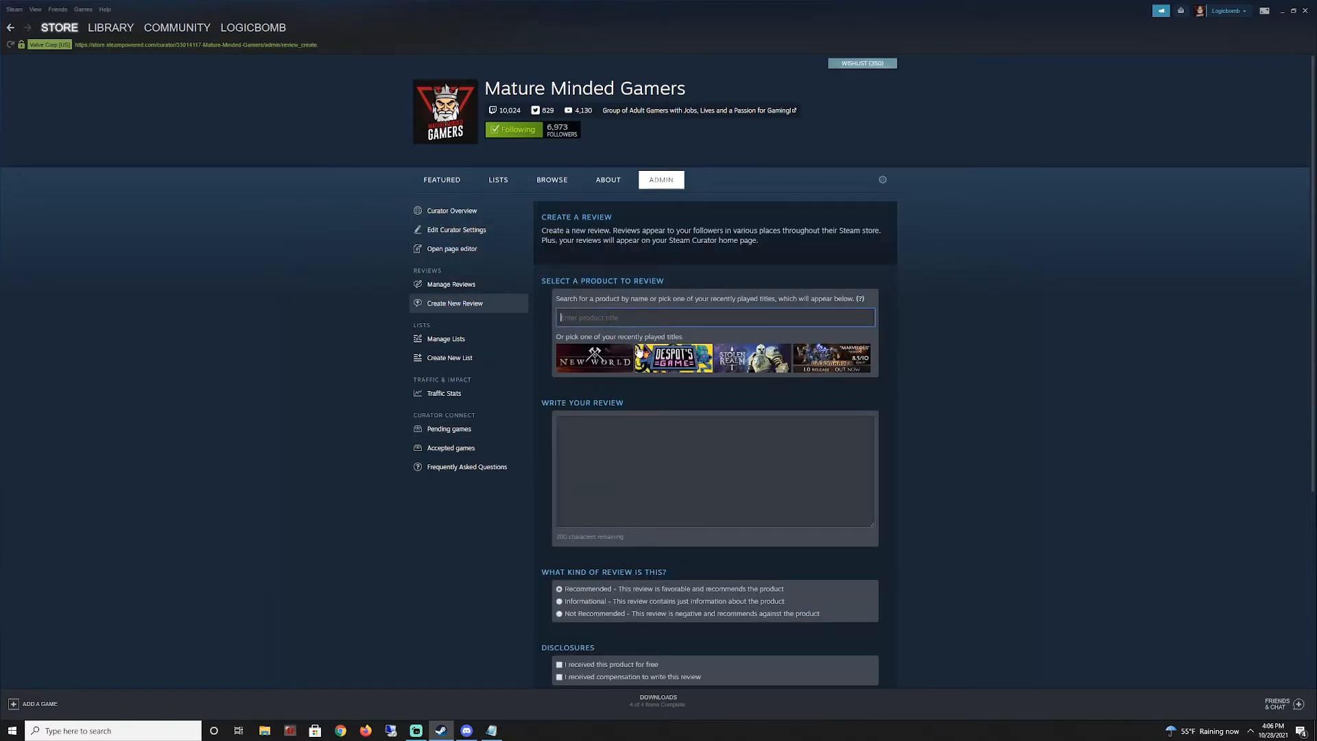
left_click(451, 211)
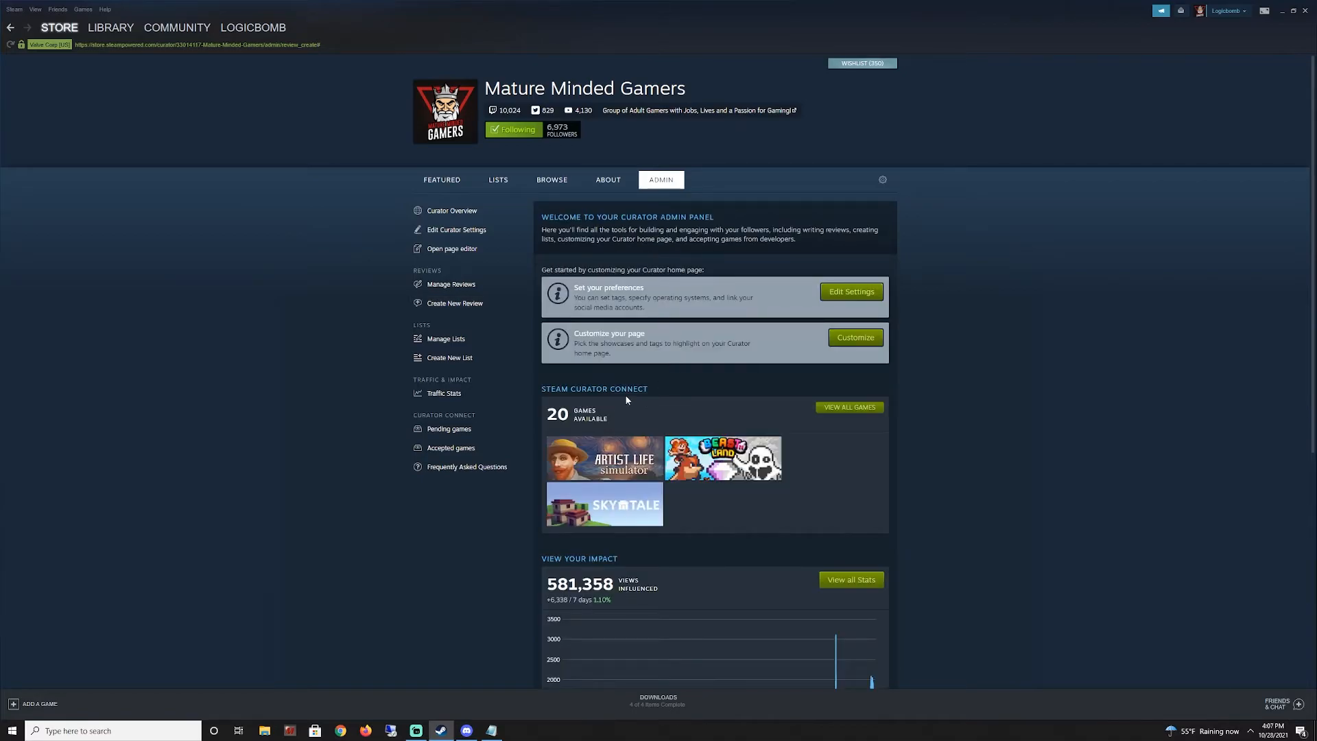